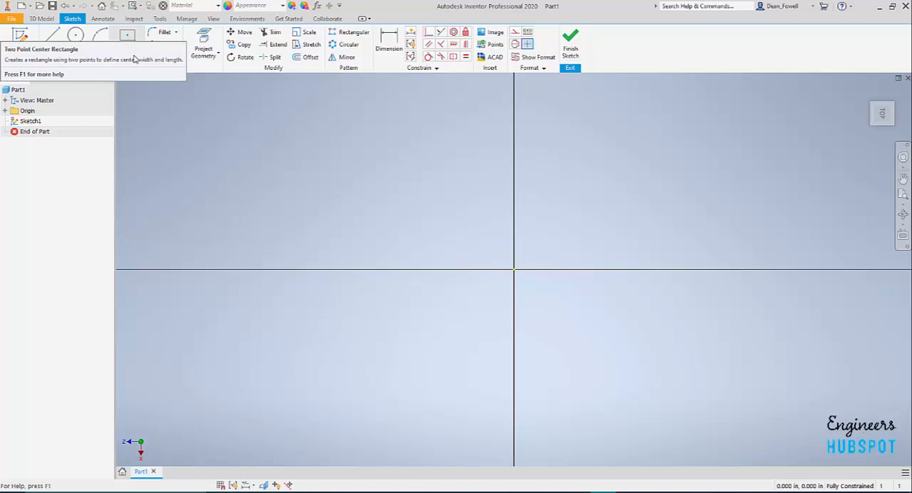
# - Draw a Two Point Center rectangle centred on the origin, sized to a square corner point
pyautogui.click(134, 40)
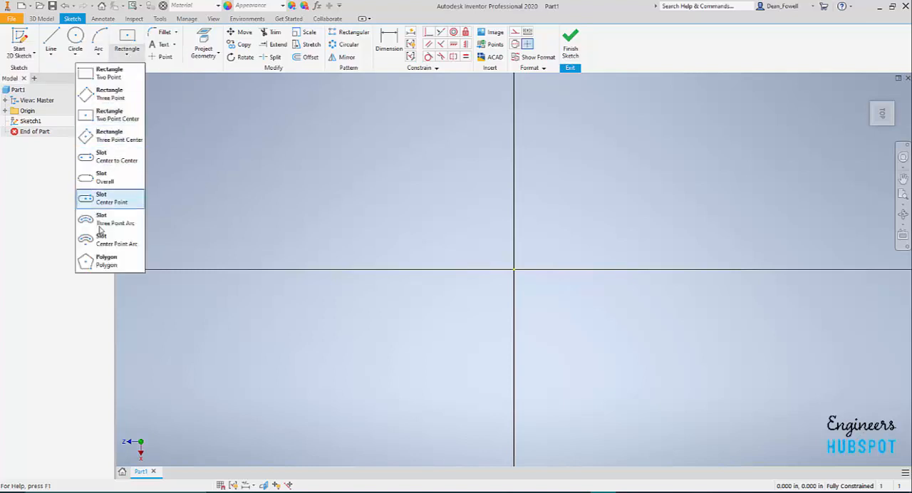
pyautogui.moveTo(108, 157)
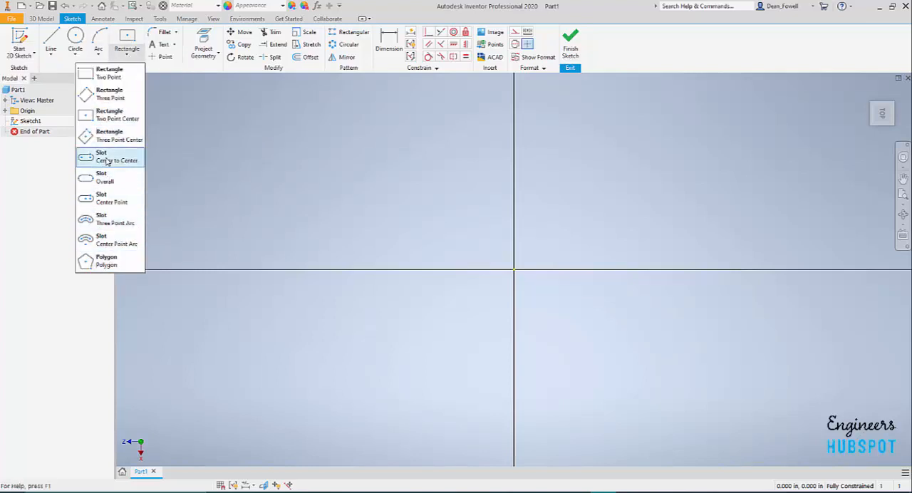
pyautogui.moveTo(109, 114)
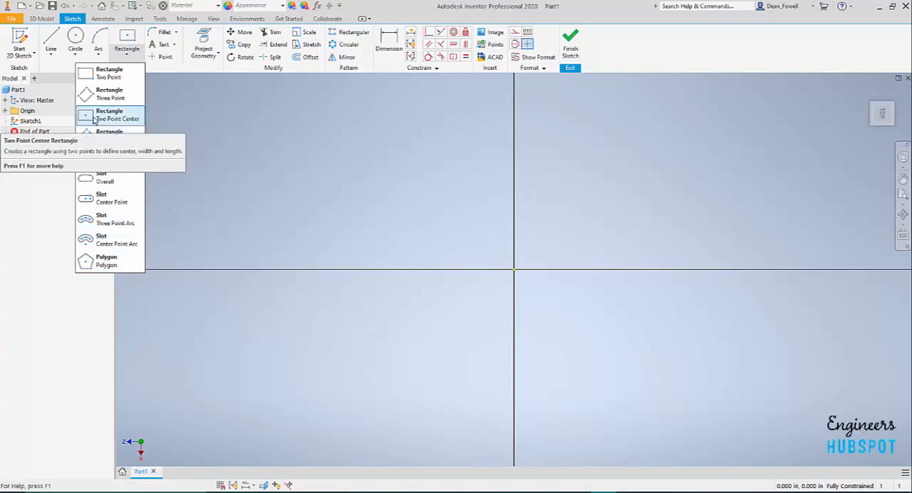
pyautogui.click(108, 114)
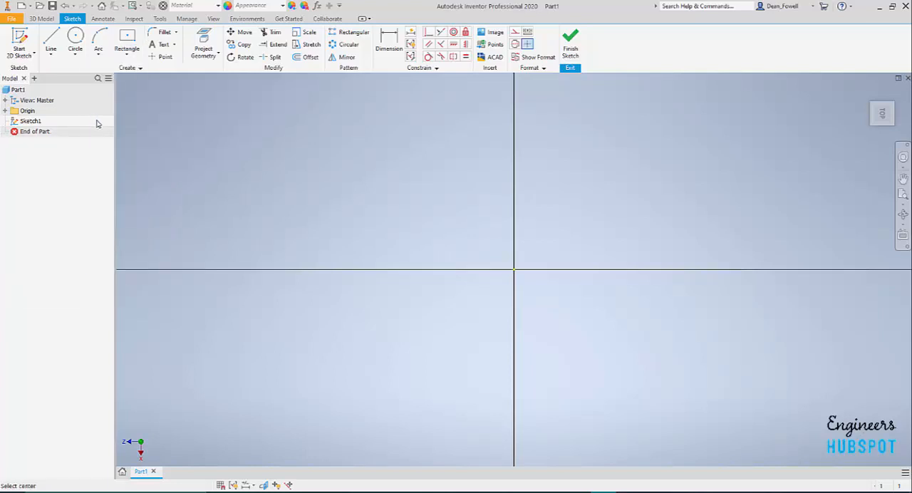
pyautogui.click(127, 40)
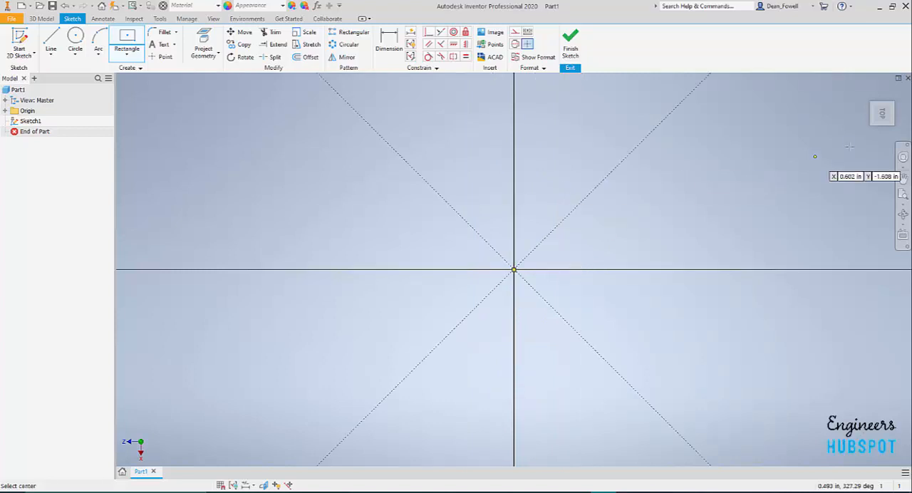
pyautogui.click(513, 269)
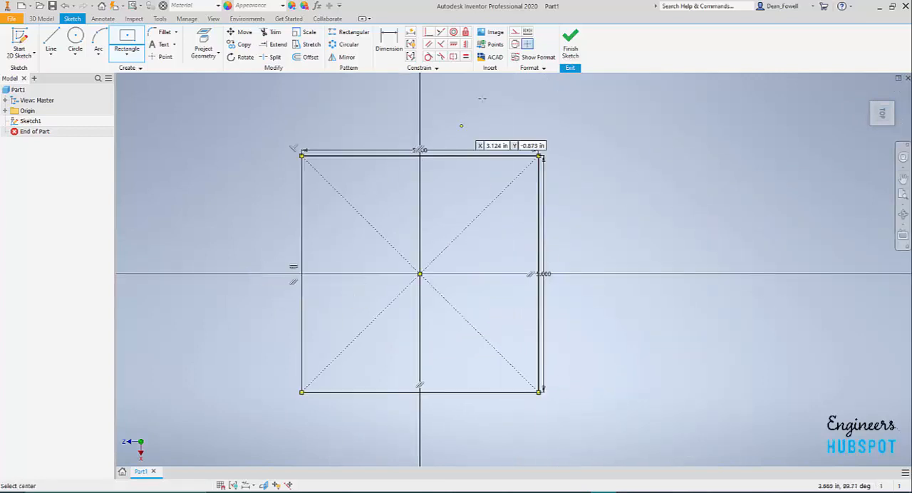
pyautogui.click(570, 43)
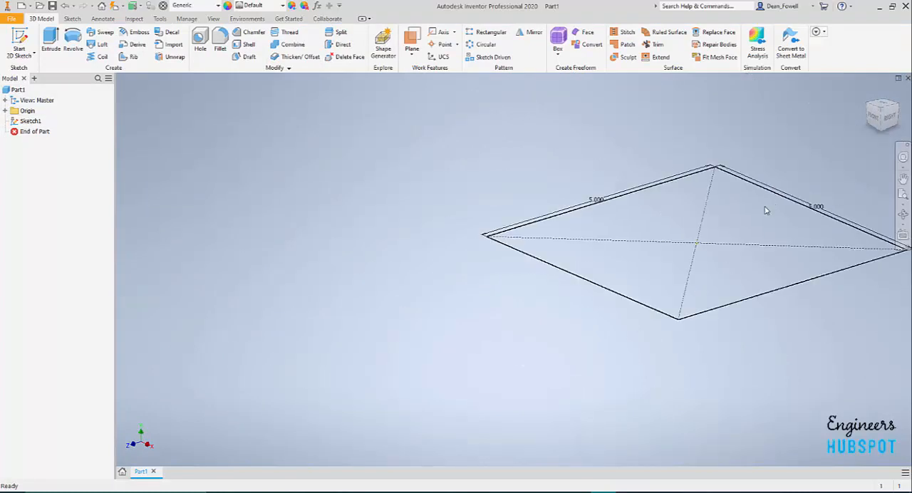
# - Convert the part to sheet metal and create a flat Face from the square profile
pyautogui.click(43, 18)
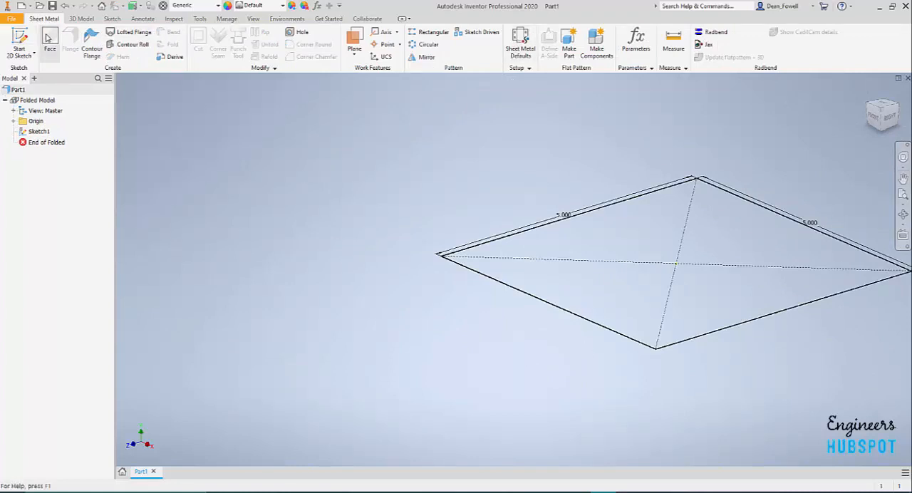
pyautogui.click(48, 40)
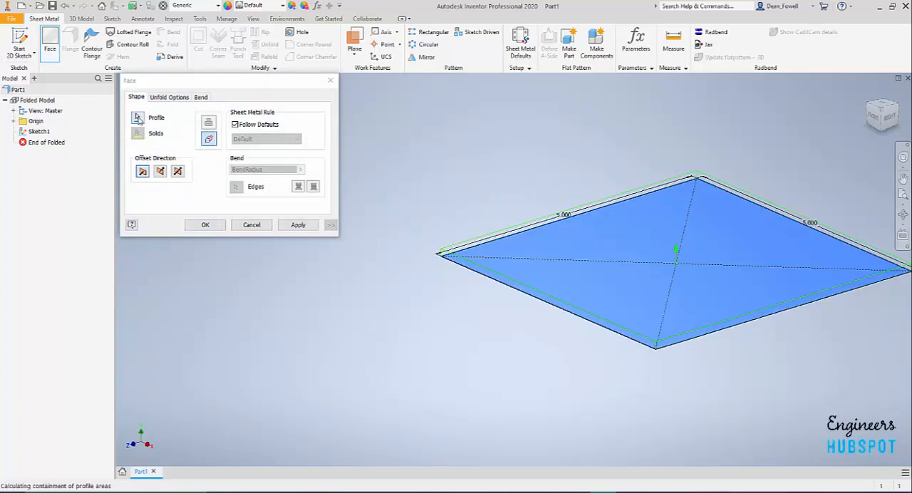
pyautogui.click(298, 226)
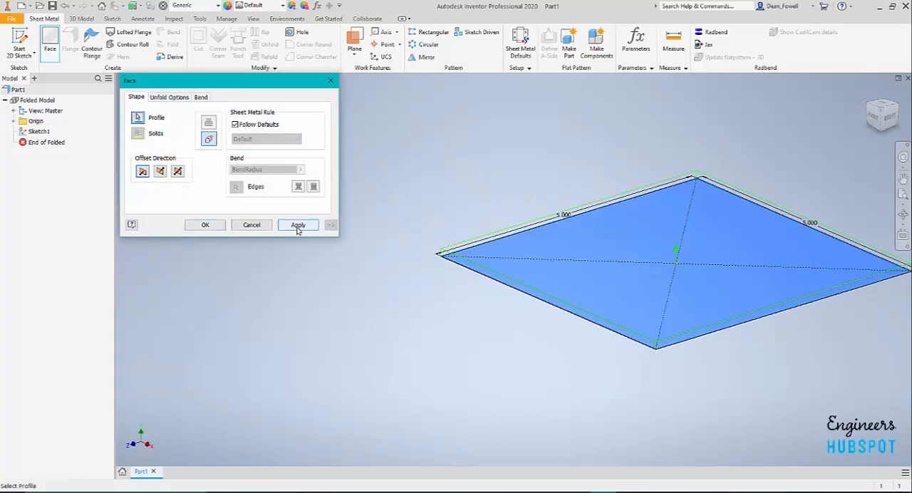
pyautogui.click(298, 226)
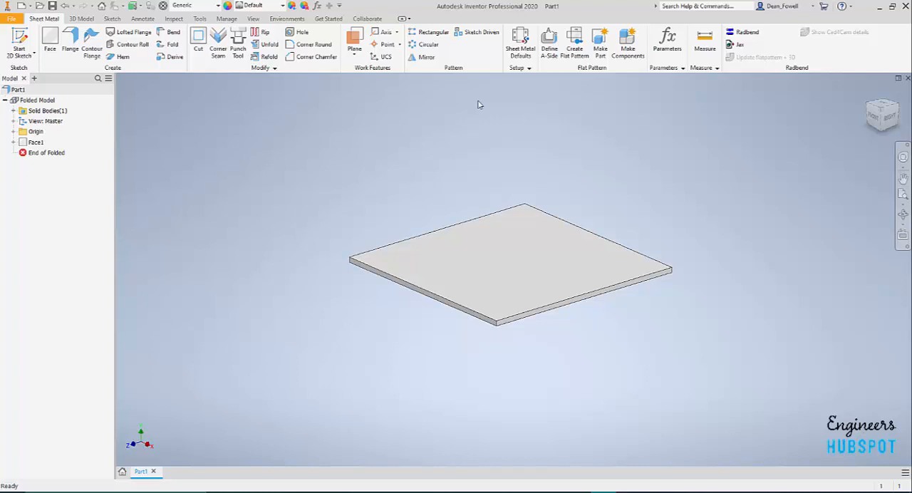
# - Add a .625-high 90° flange along the plate's back edge
pyautogui.click(70, 43)
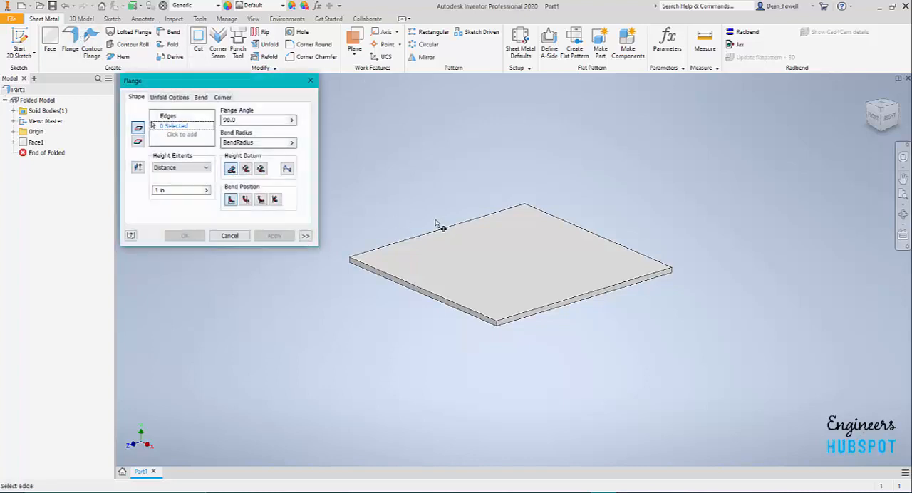
pyautogui.click(436, 231)
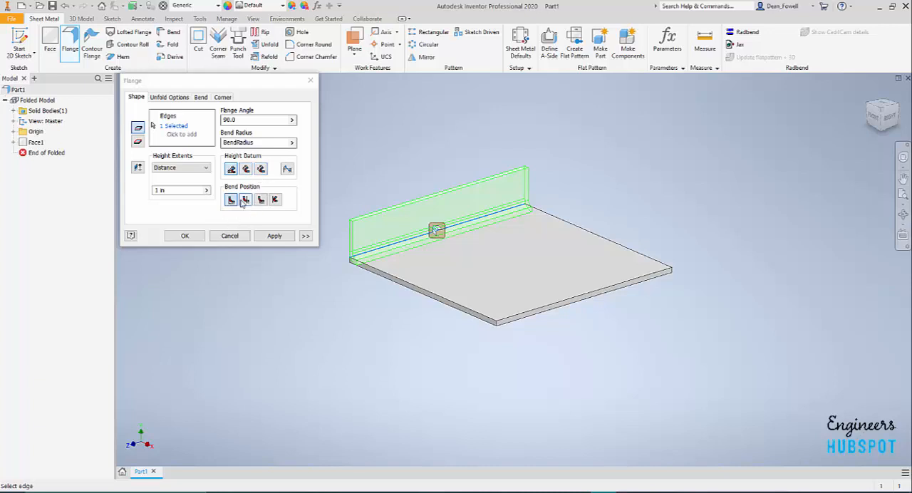
pyautogui.click(246, 199)
pyautogui.write('.5')
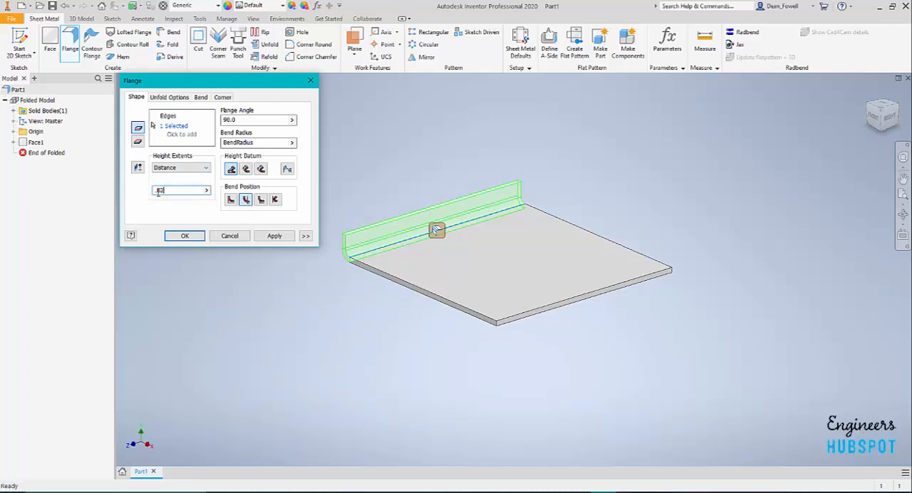
pyautogui.click(185, 235)
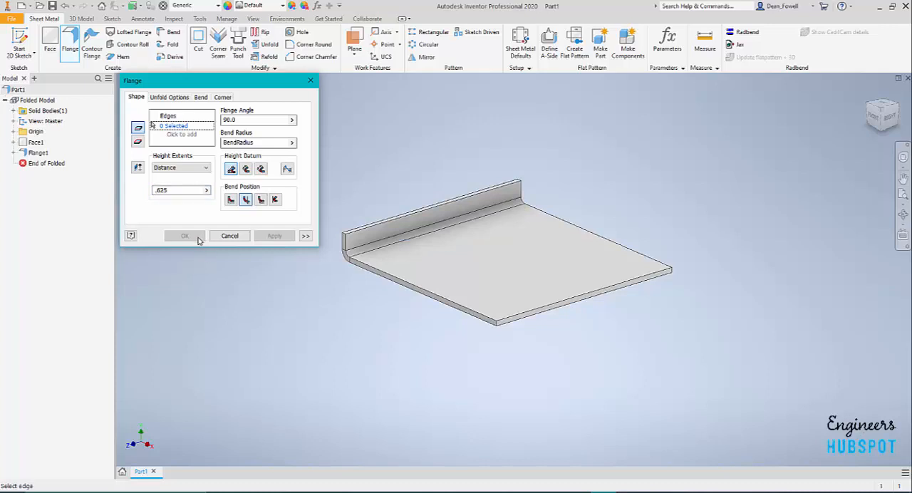
pyautogui.moveTo(274, 200)
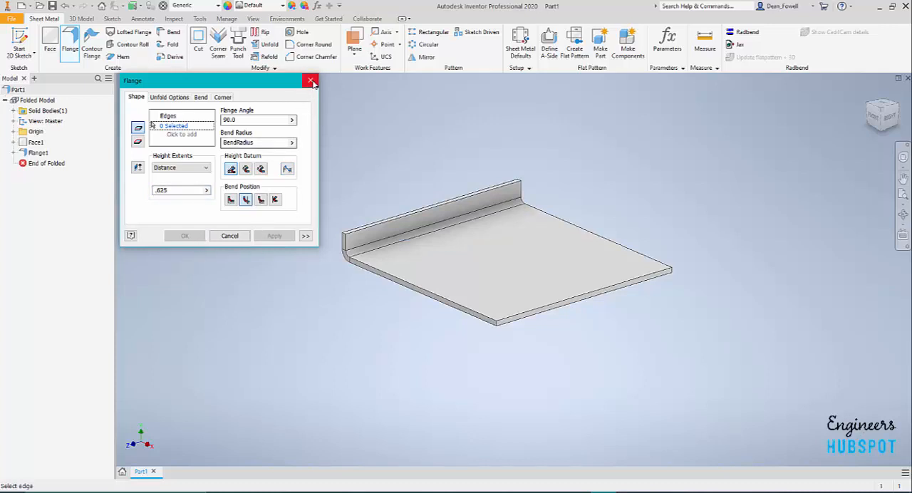
pyautogui.click(310, 80)
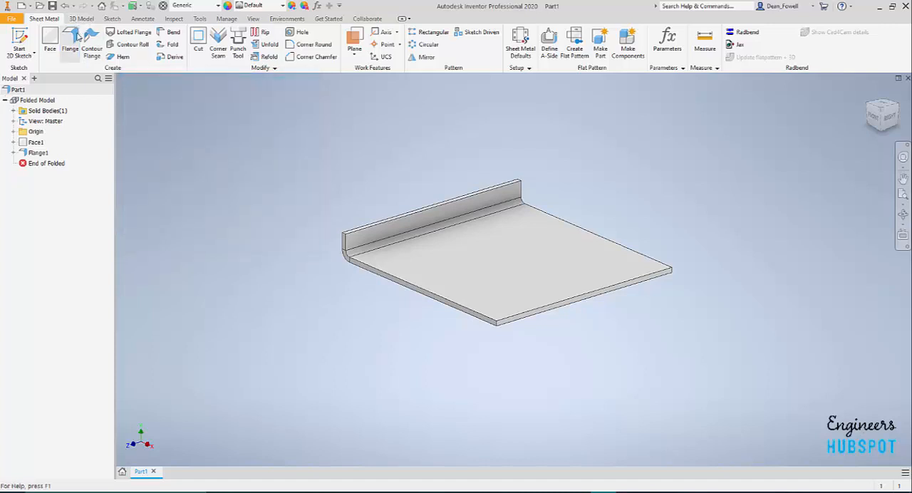
# - Add a 2.5-high 90° flange on the front edge, using the distance history value
pyautogui.click(70, 43)
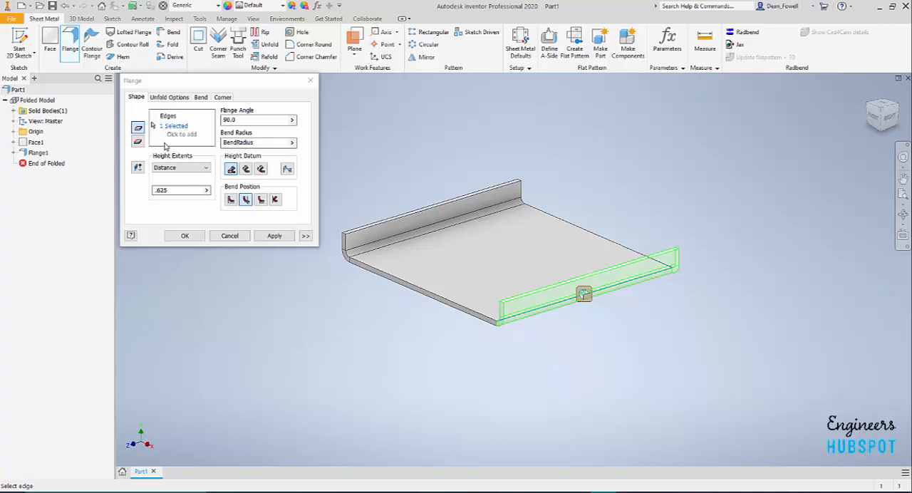
pyautogui.moveTo(137, 168)
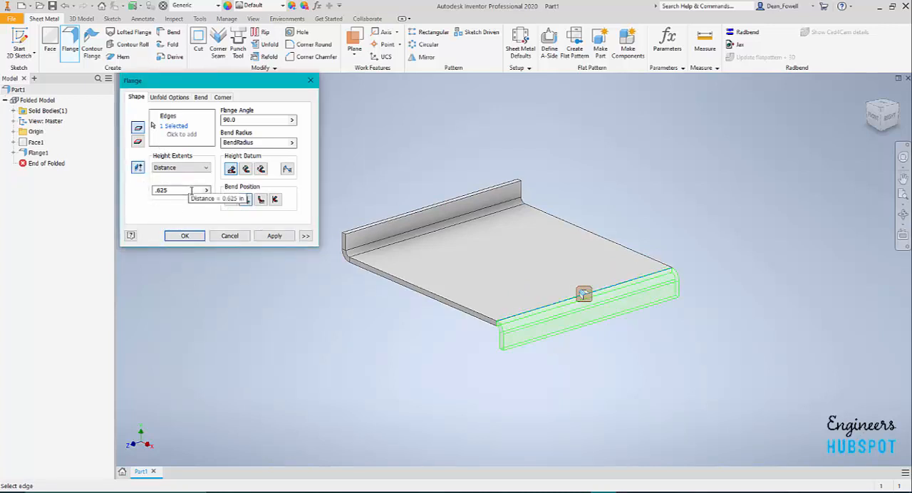
pyautogui.click(205, 189)
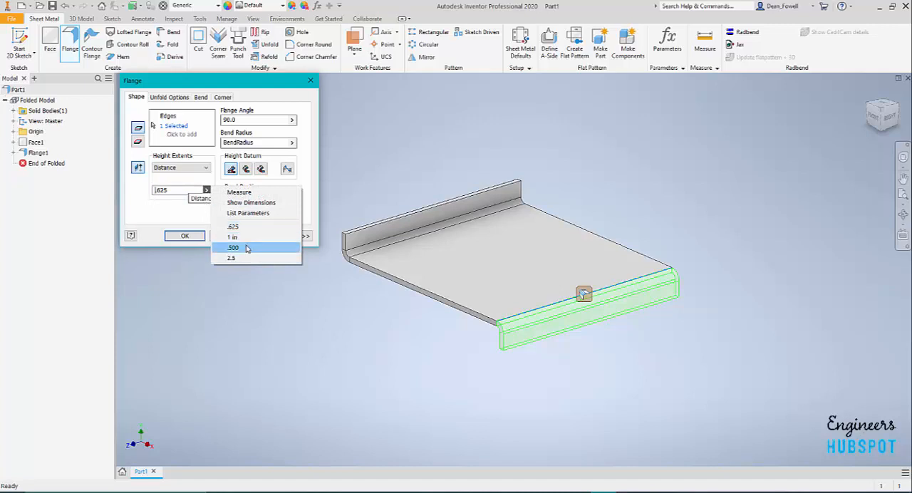
pyautogui.click(233, 247)
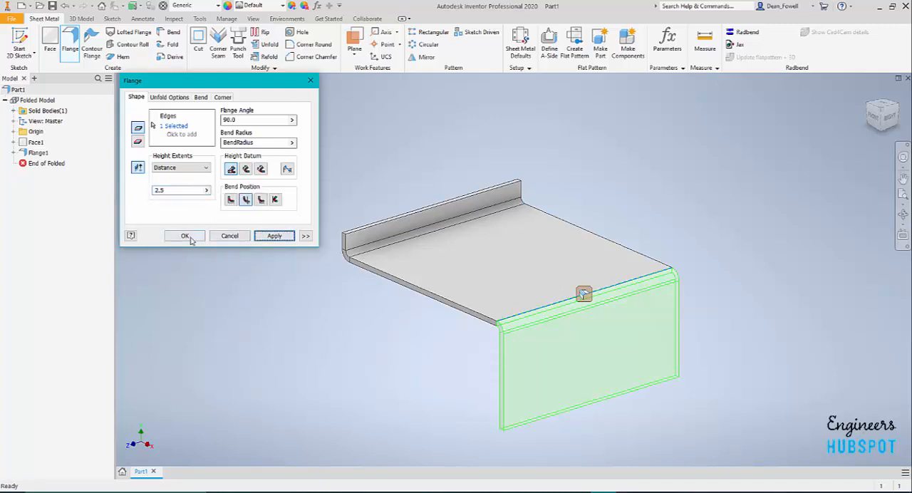
pyautogui.click(185, 237)
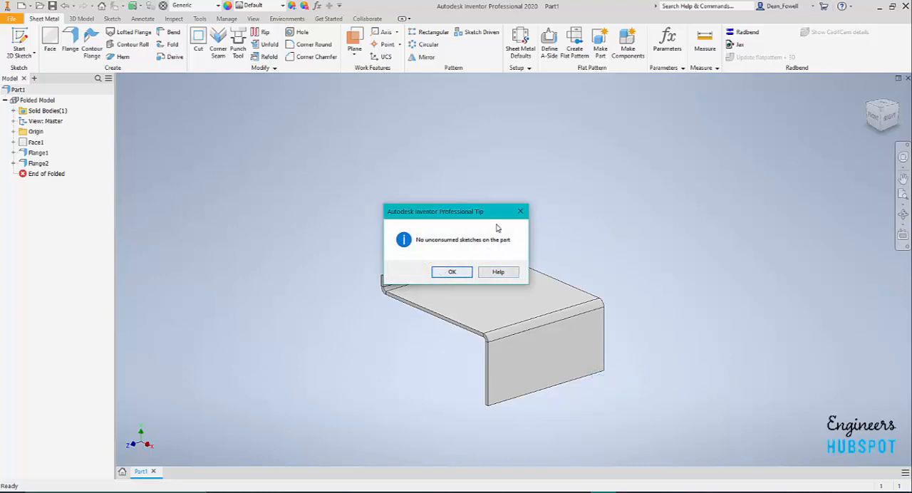
# - Dismiss the unconsumed sketches notice and orbit the part to view its side profile
pyautogui.click(452, 271)
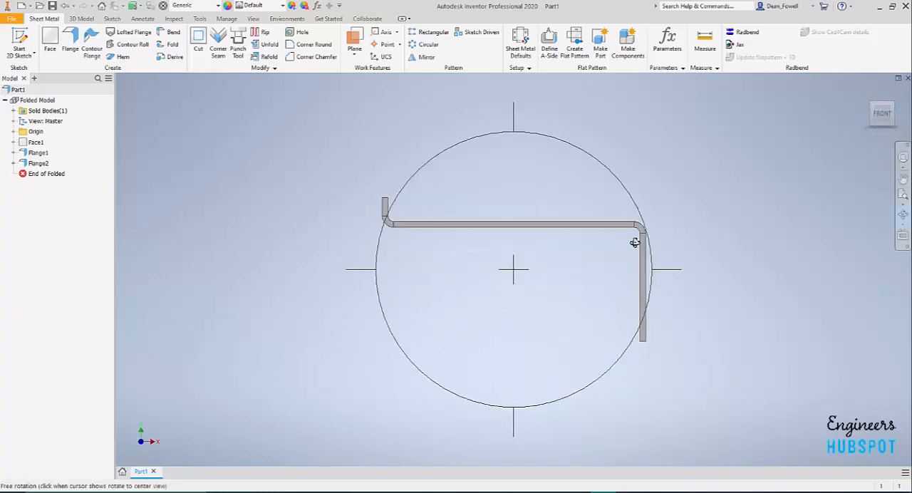
pyautogui.moveTo(634, 242); pyautogui.dragTo(391, 191)
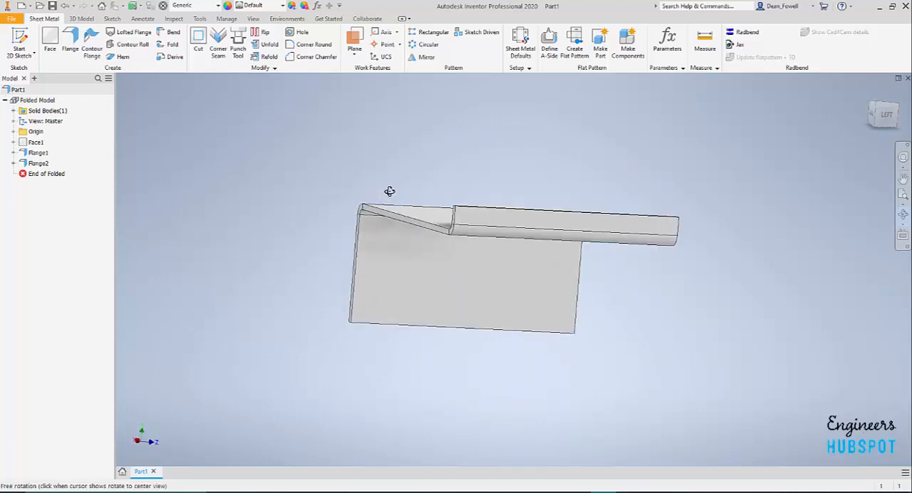
pyautogui.moveTo(391, 191); pyautogui.dragTo(559, 169)
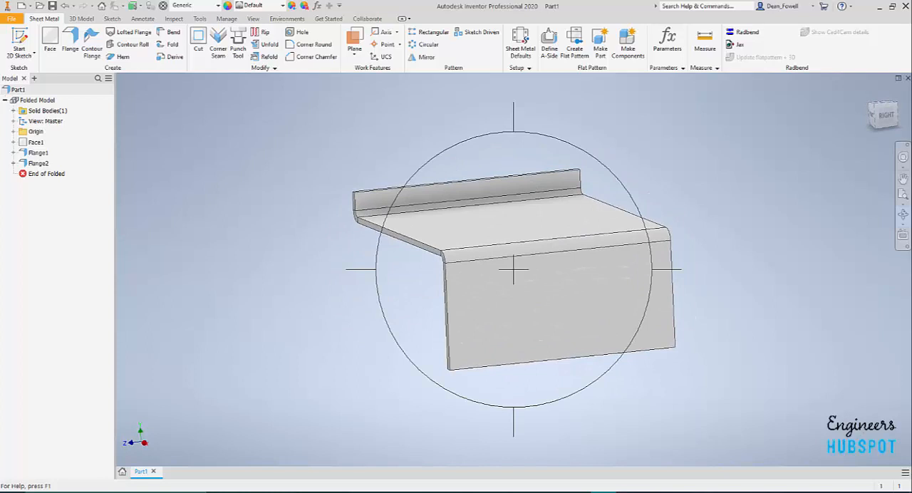
pyautogui.moveTo(781, 43)
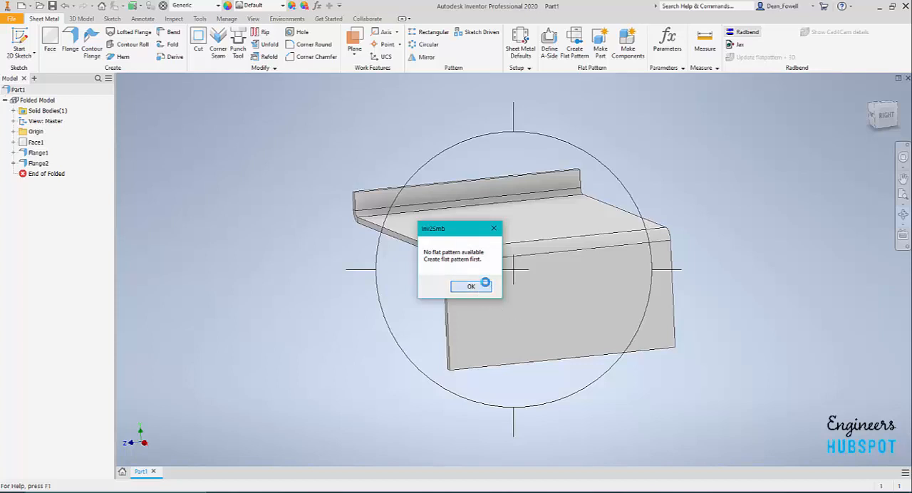
# - Dismiss the 'No flat pattern available' warning, create the flat pattern and return to the folded part
pyautogui.click(470, 285)
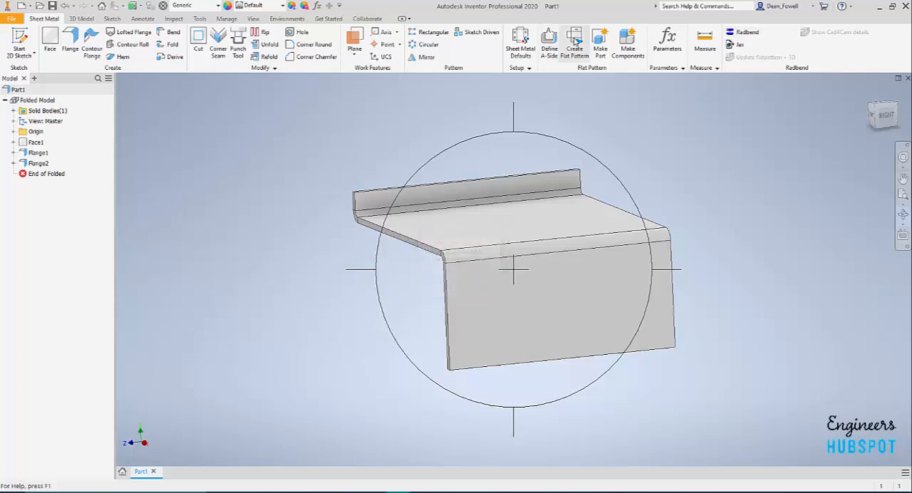
pyautogui.click(575, 40)
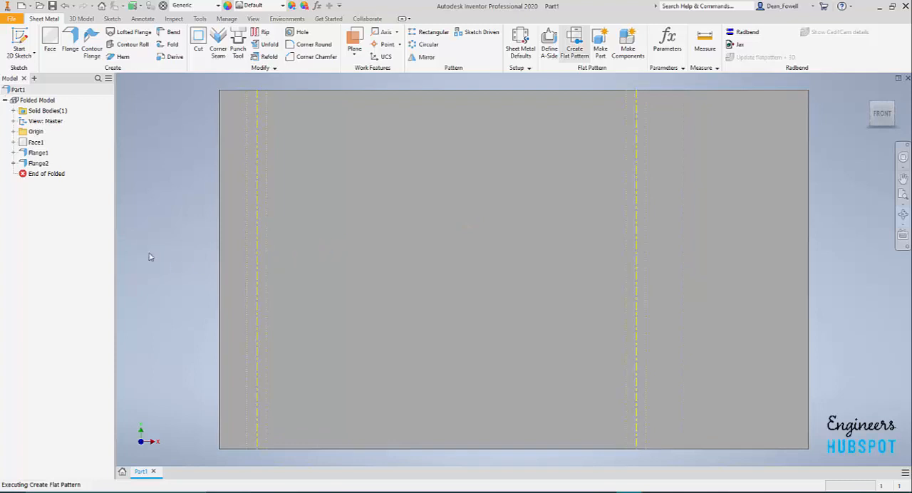
pyautogui.click(576, 43)
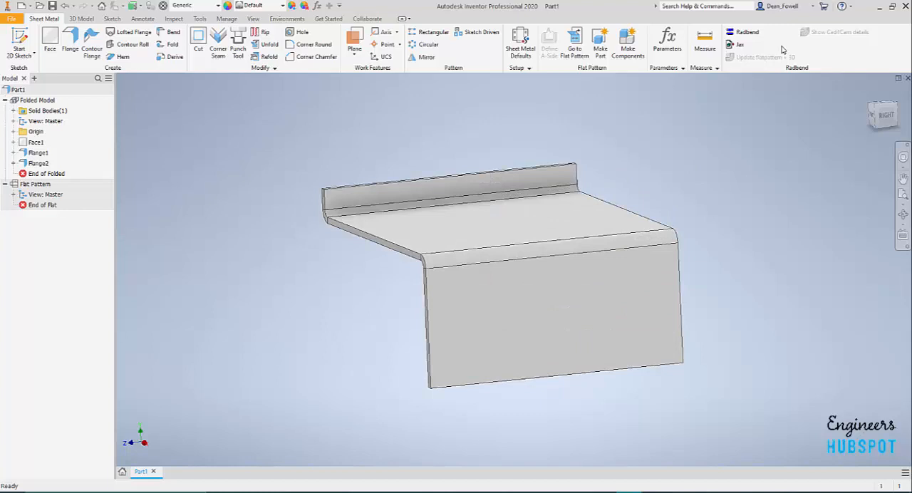
pyautogui.moveTo(718, 240)
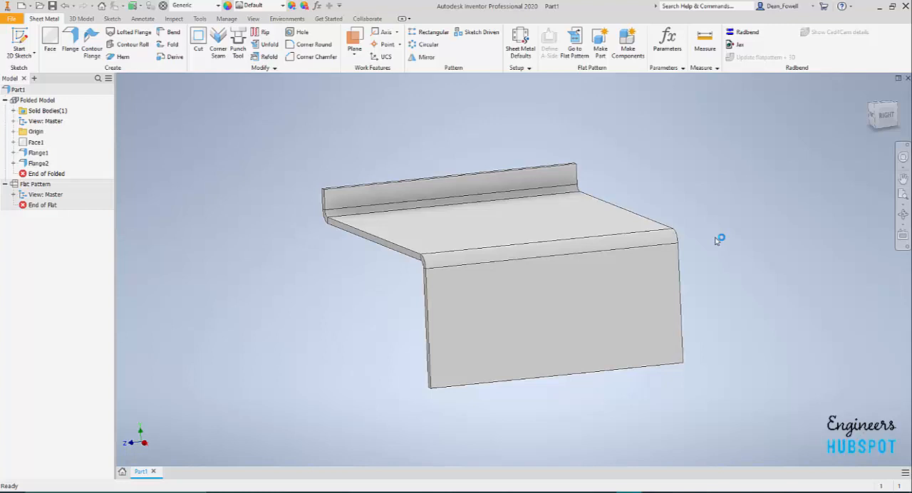
# - Send the two-flange part to Radbend from the Sheet Metal ribbon
pyautogui.click(747, 31)
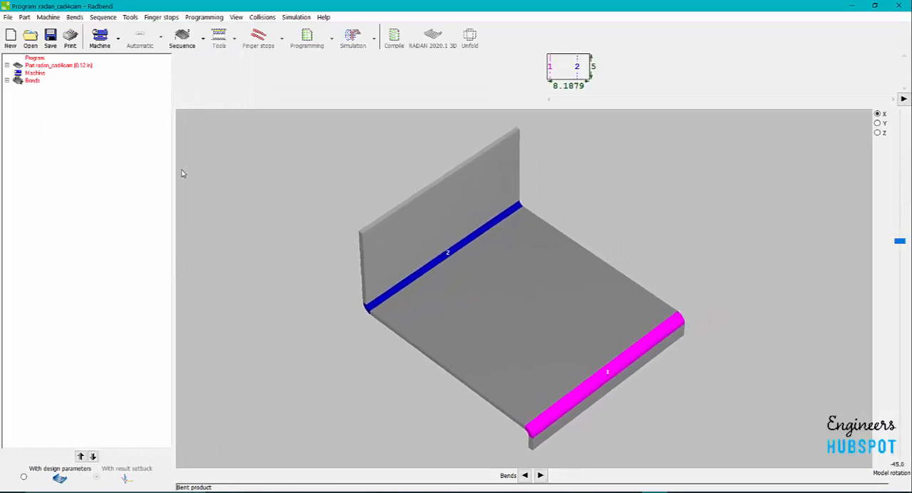
# - Expand the Bends entries and assign the Hexagon Presbrake as the bending machine
pyautogui.click(7, 80)
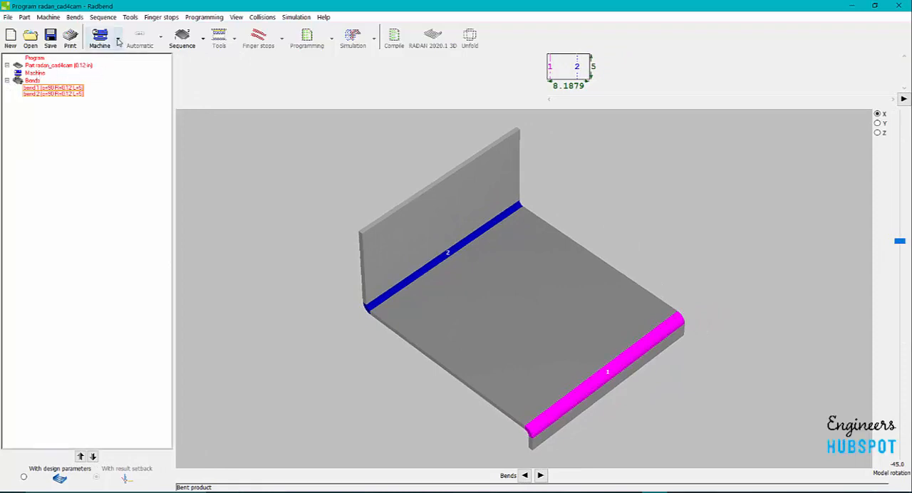
pyautogui.click(100, 37)
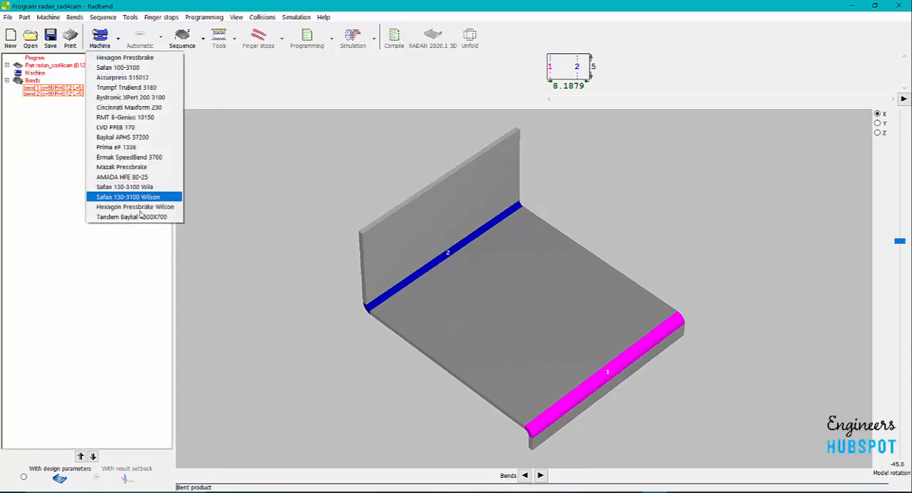
pyautogui.moveTo(126, 57)
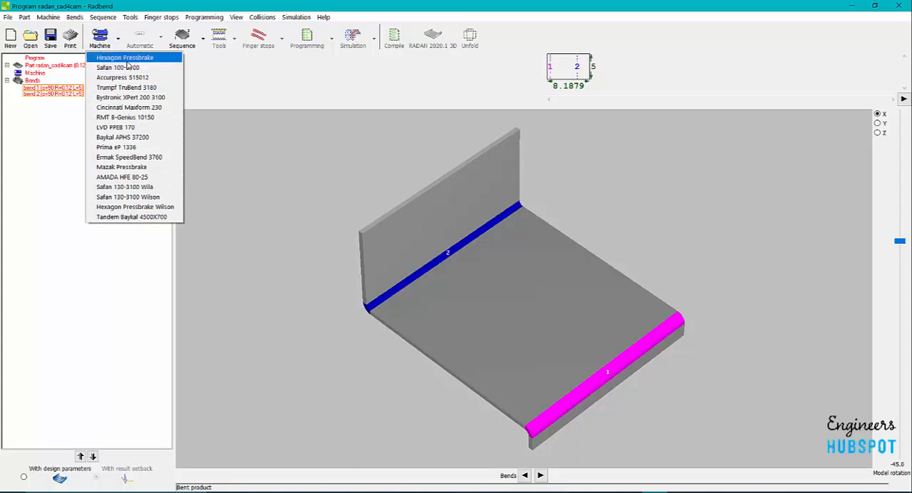
pyautogui.click(125, 57)
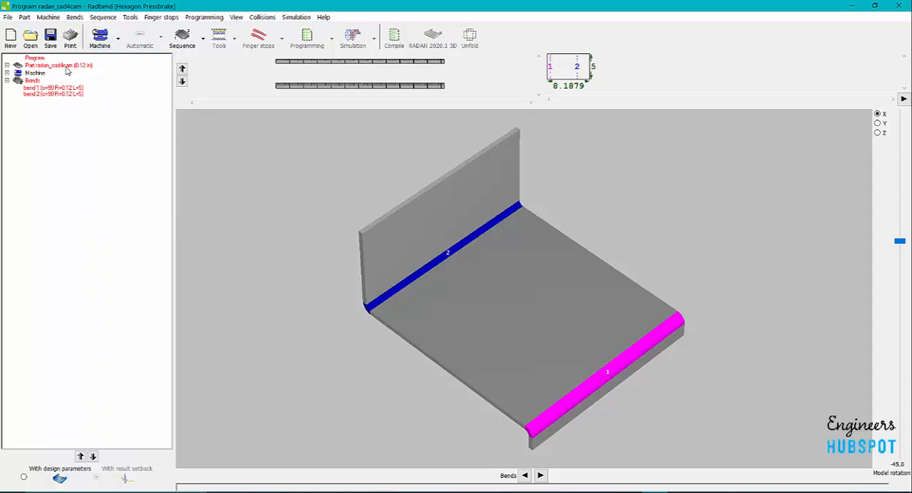
# - Set the part's material to Steel and dismiss the missing tool profiles warning
pyautogui.rightClick(57, 66)
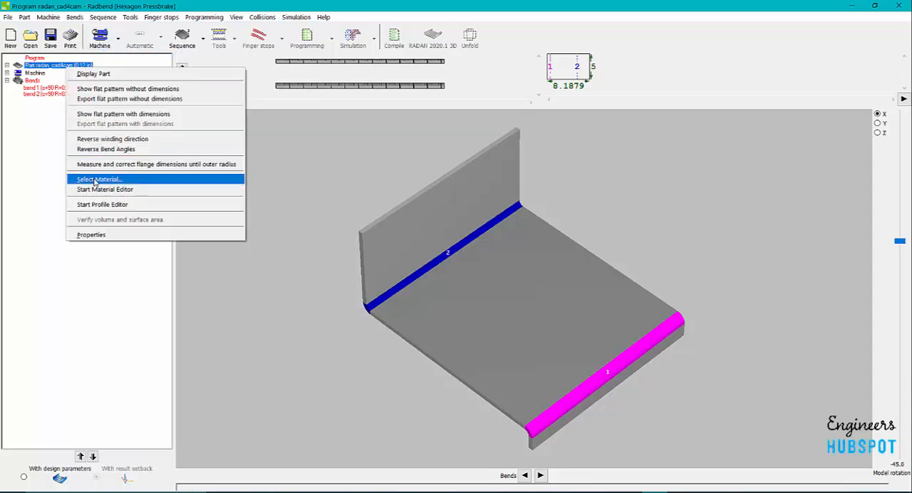
pyautogui.click(98, 180)
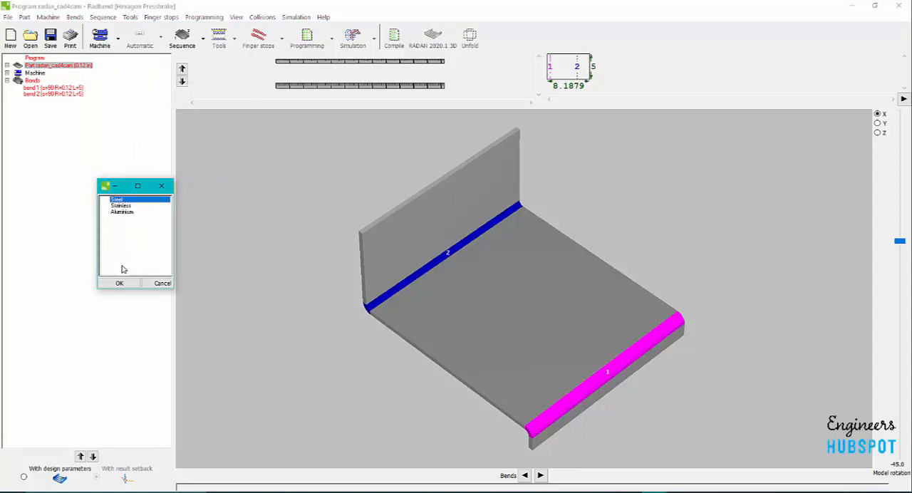
pyautogui.click(119, 282)
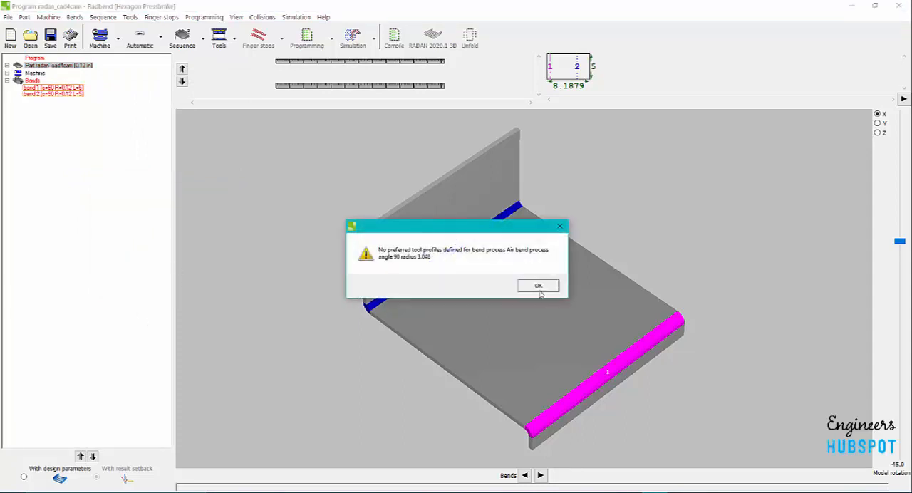
pyautogui.moveTo(488, 265)
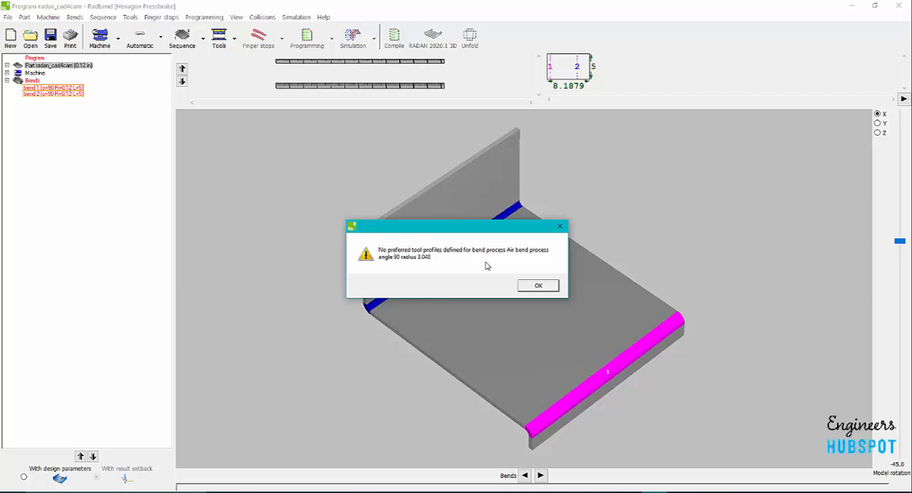
pyautogui.moveTo(543, 294)
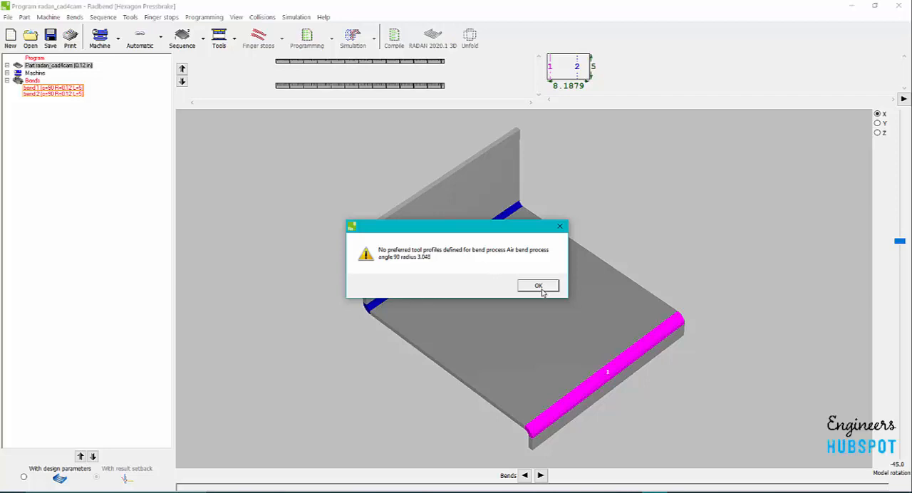
pyautogui.click(538, 286)
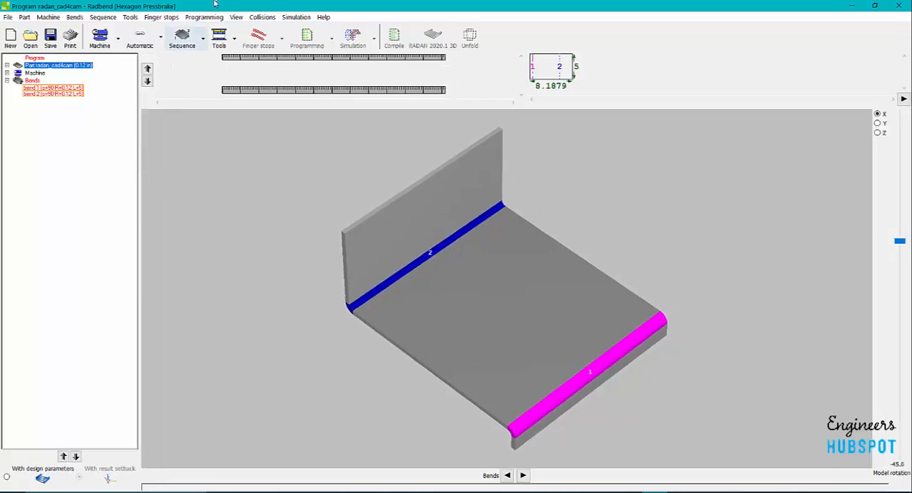
# - Compute the bend sequence, step through both bend operations, and close Radbend without saving
pyautogui.click(139, 35)
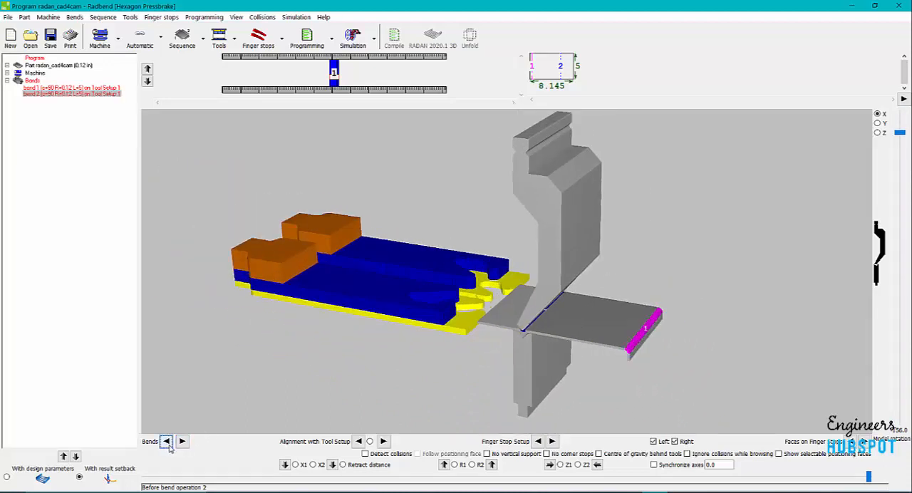
pyautogui.click(182, 442)
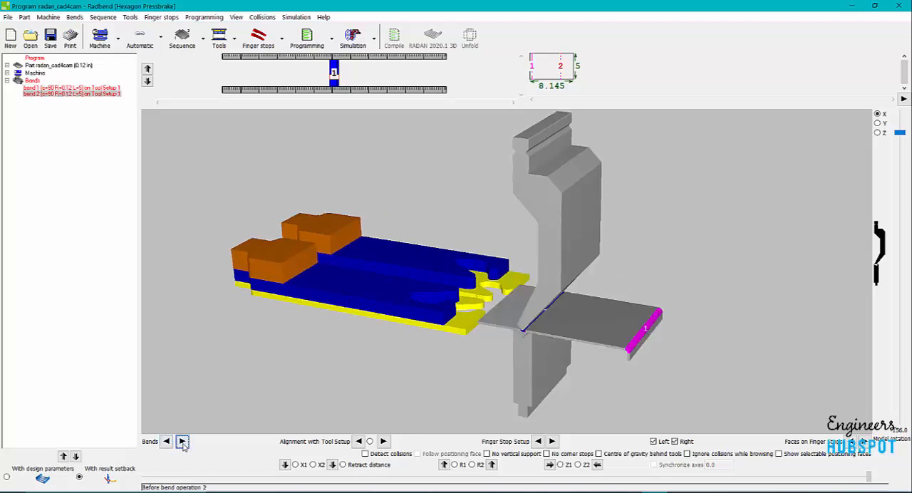
pyautogui.click(183, 442)
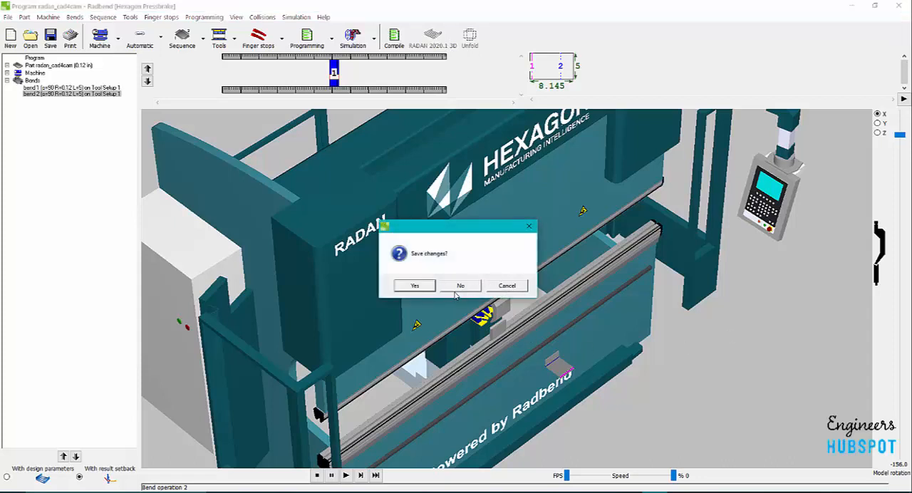
pyautogui.click(460, 285)
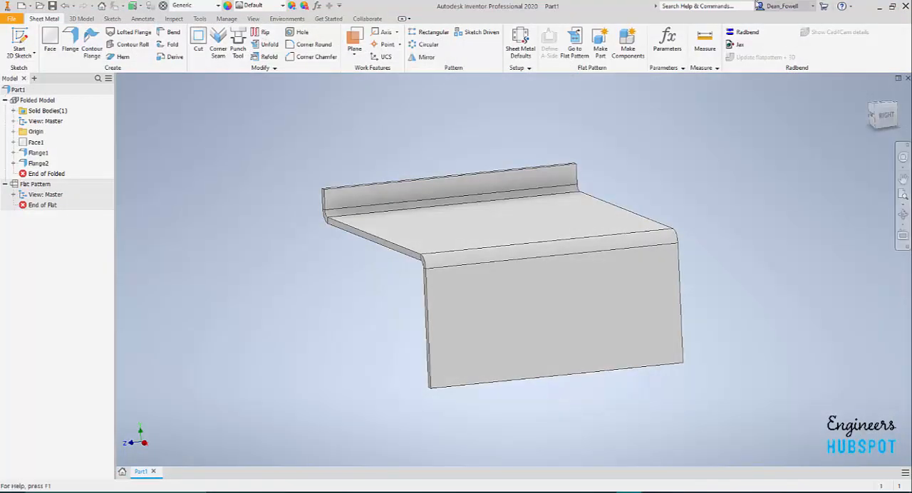
pyautogui.moveTo(410, 265)
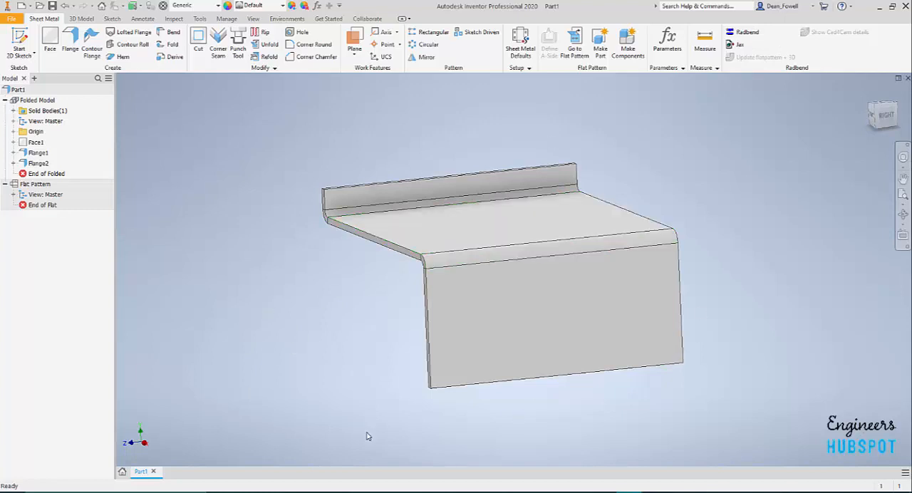
pyautogui.moveTo(697, 230)
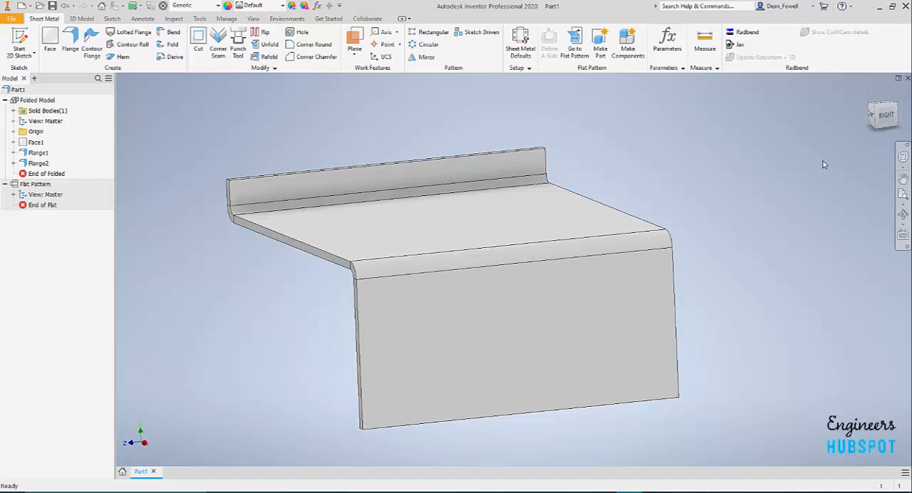
pyautogui.moveTo(856, 189)
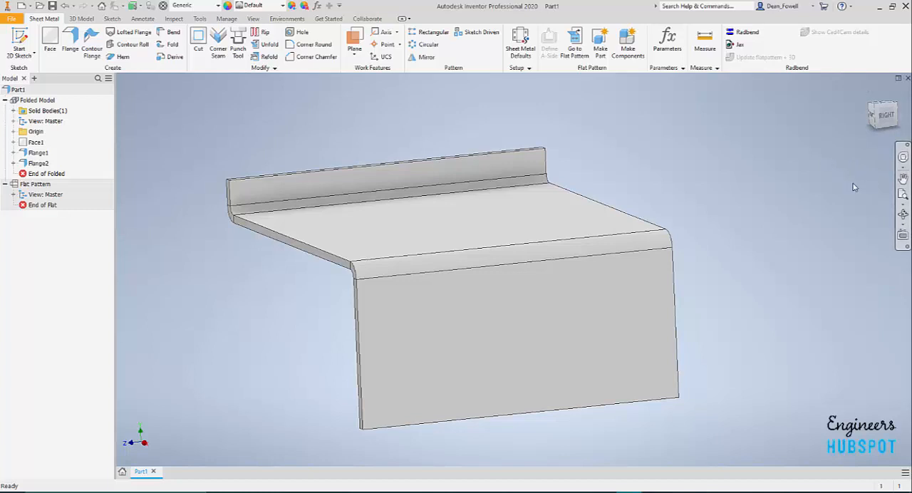
pyautogui.moveTo(875, 188)
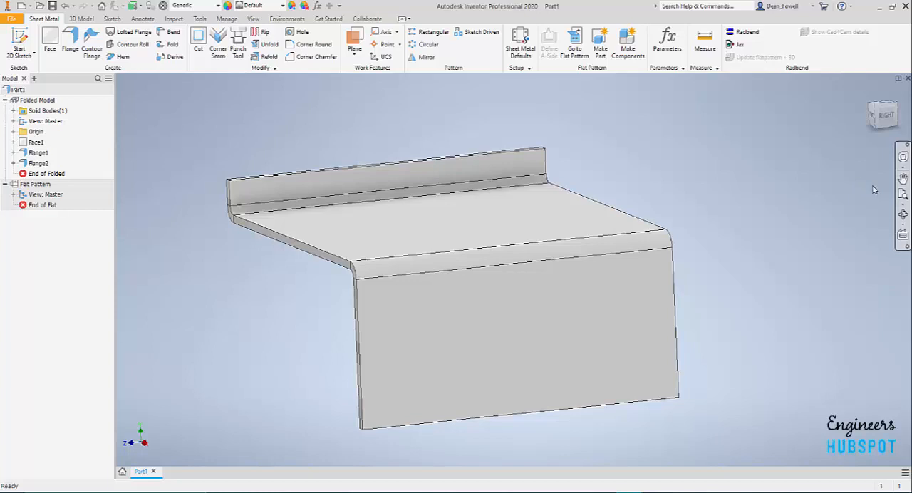
pyautogui.moveTo(810, 219)
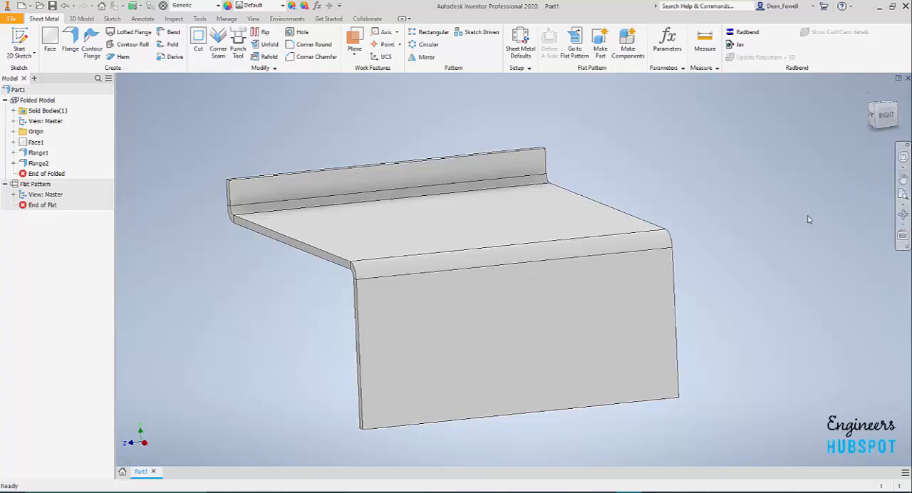
pyautogui.moveTo(693, 278)
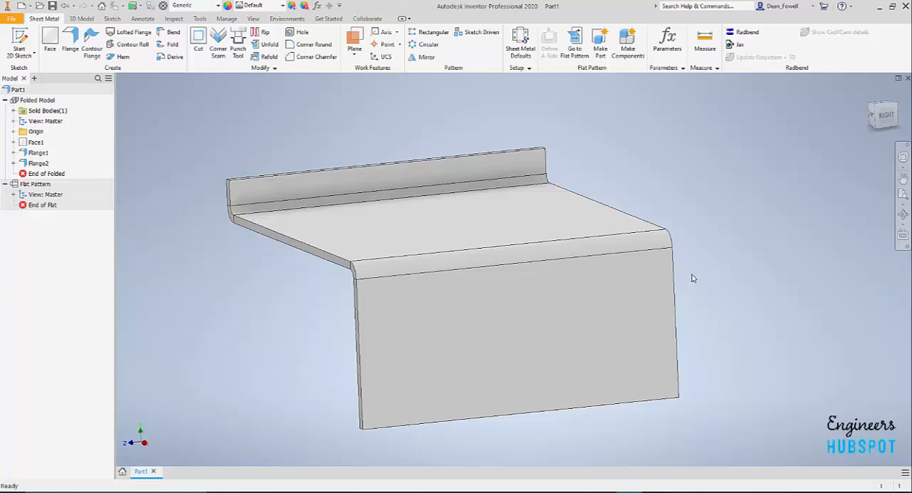